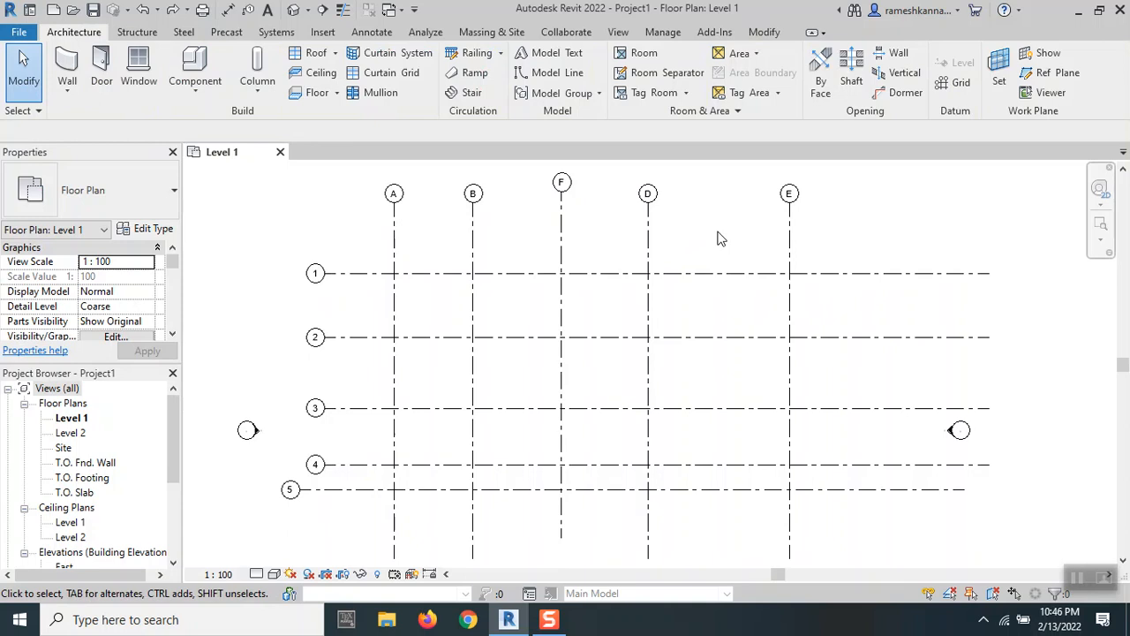
mouse_move(887, 485)
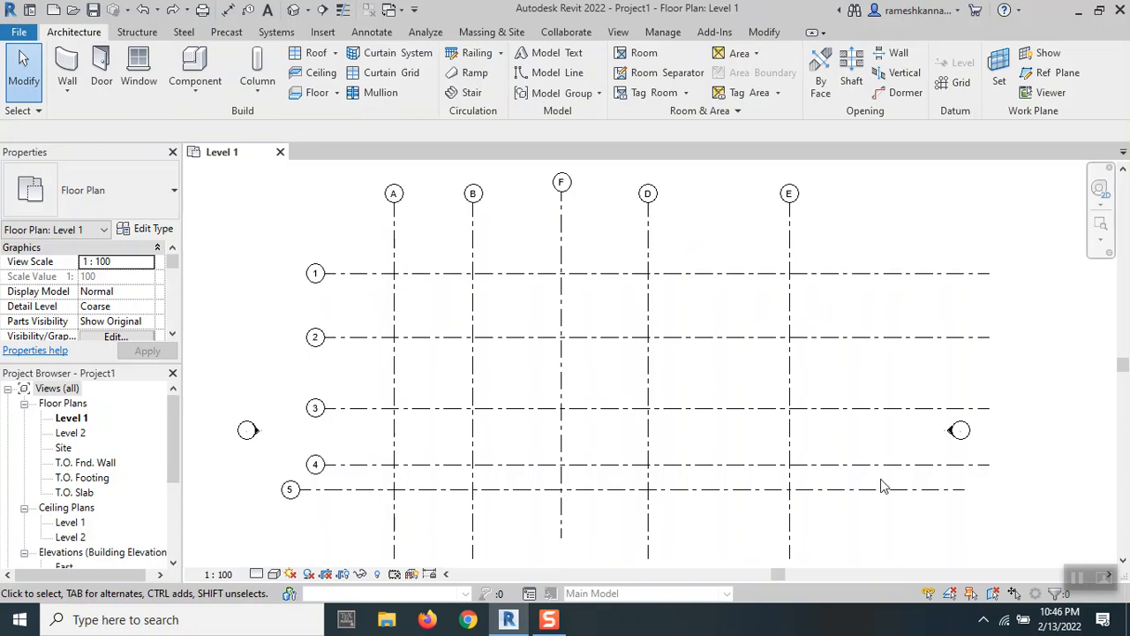
mouse_move(886, 522)
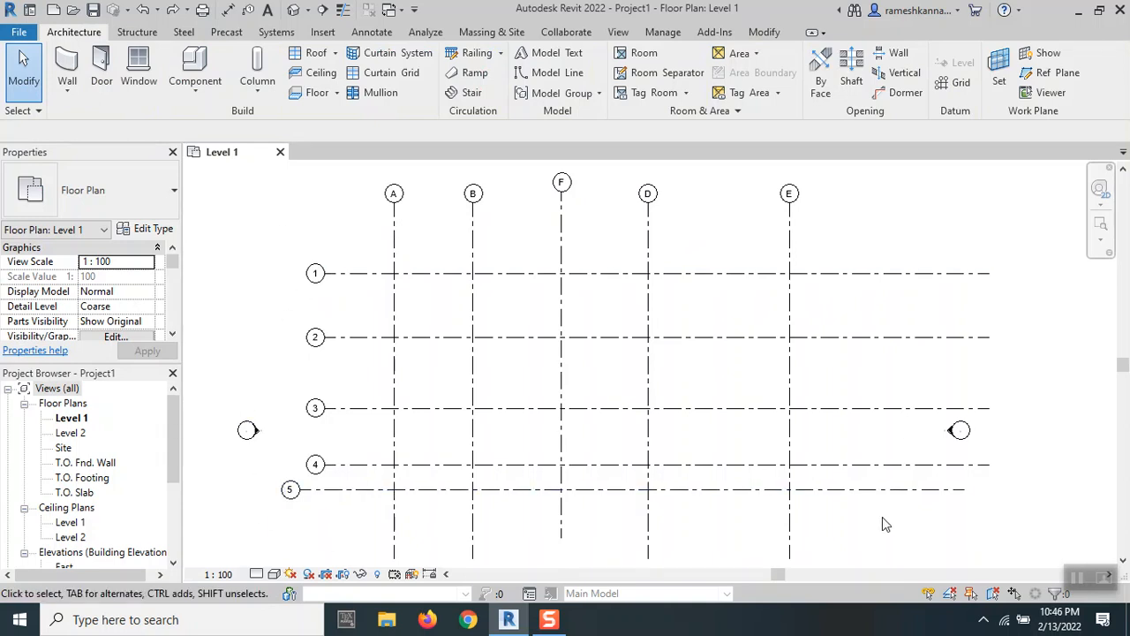
mouse_move(851, 527)
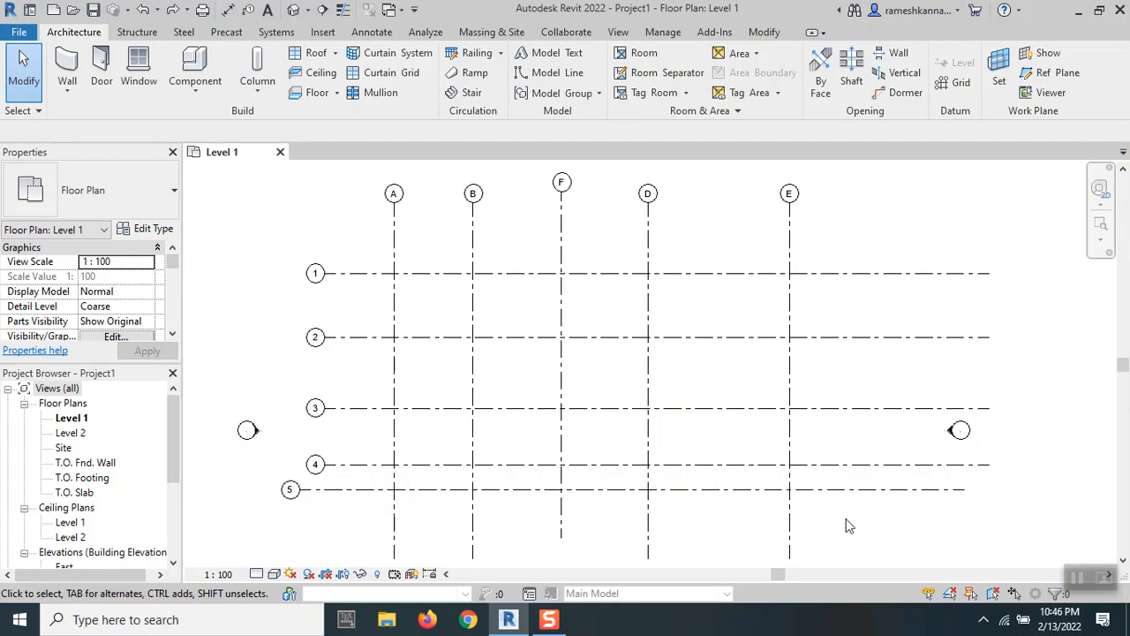
mouse_move(295, 304)
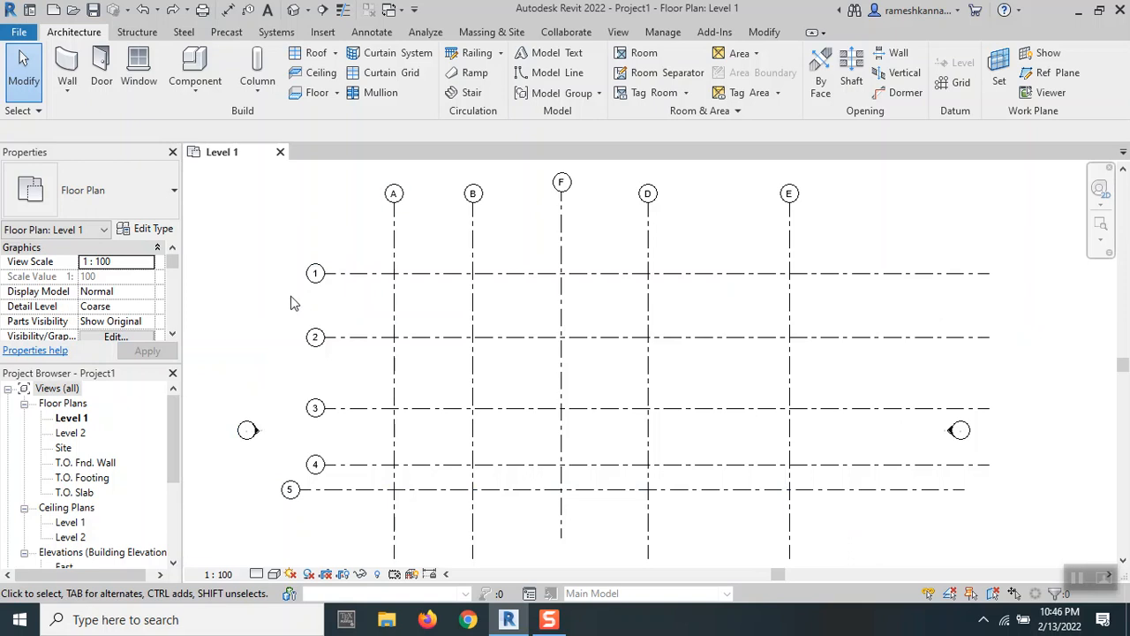
mouse_move(912, 371)
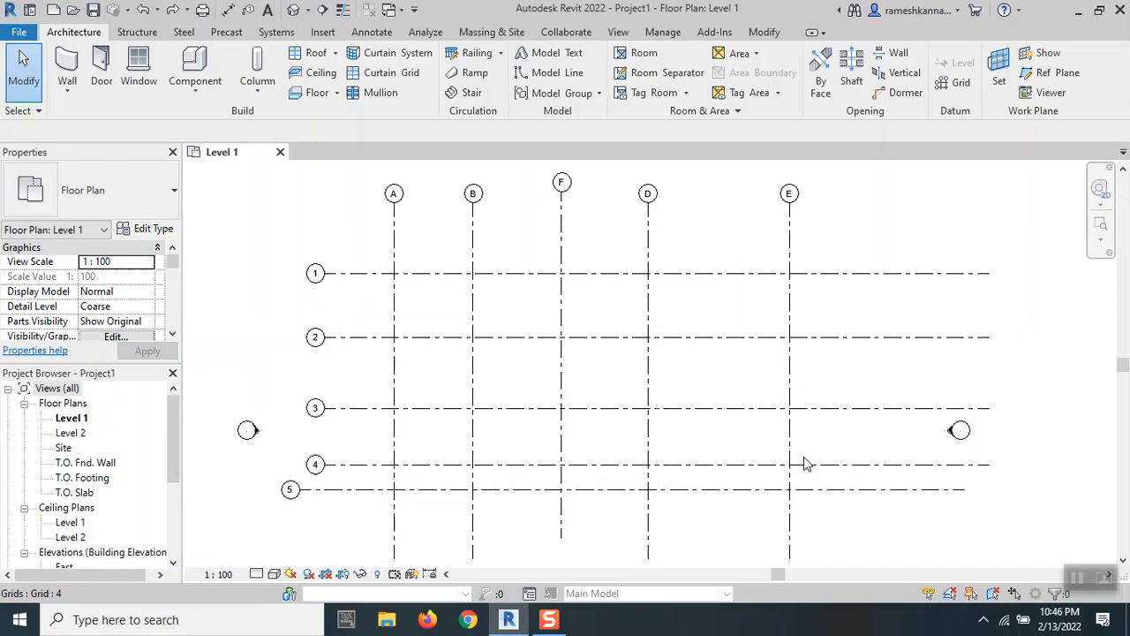
mouse_move(408, 222)
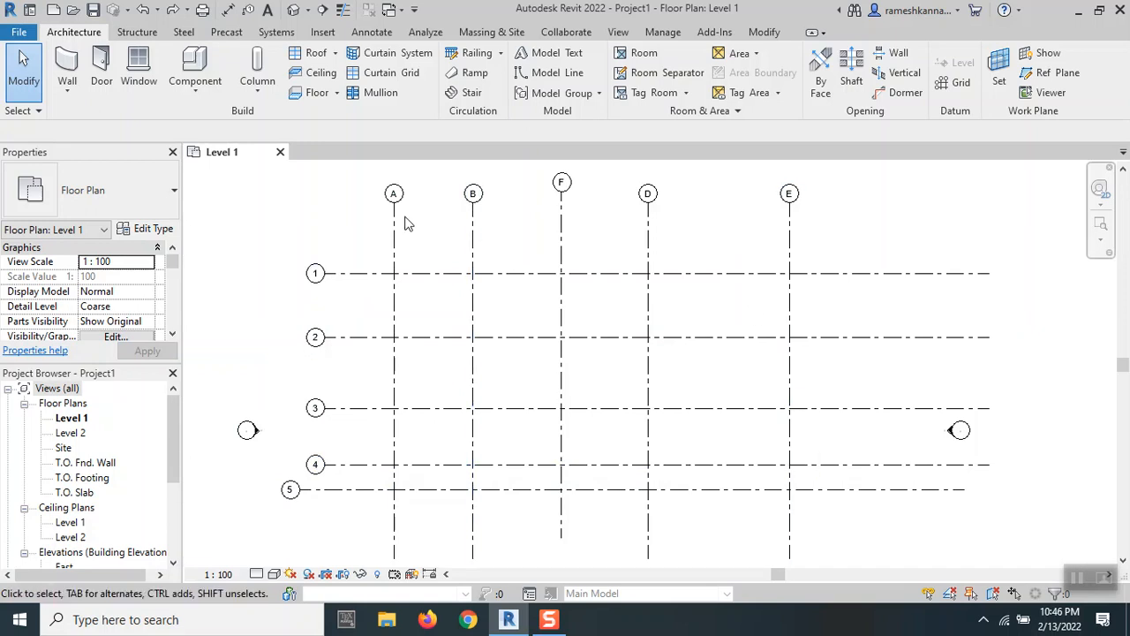
mouse_move(693, 222)
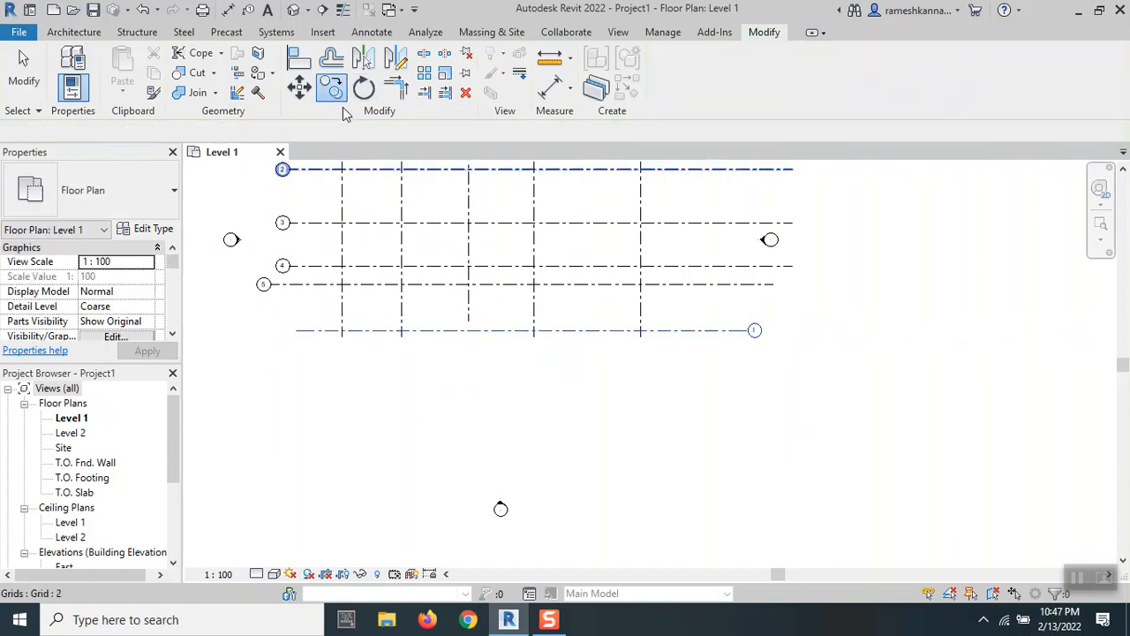
Place the second new horizontal grid below grid 5 and begin editing its auto-label I
click(529, 330)
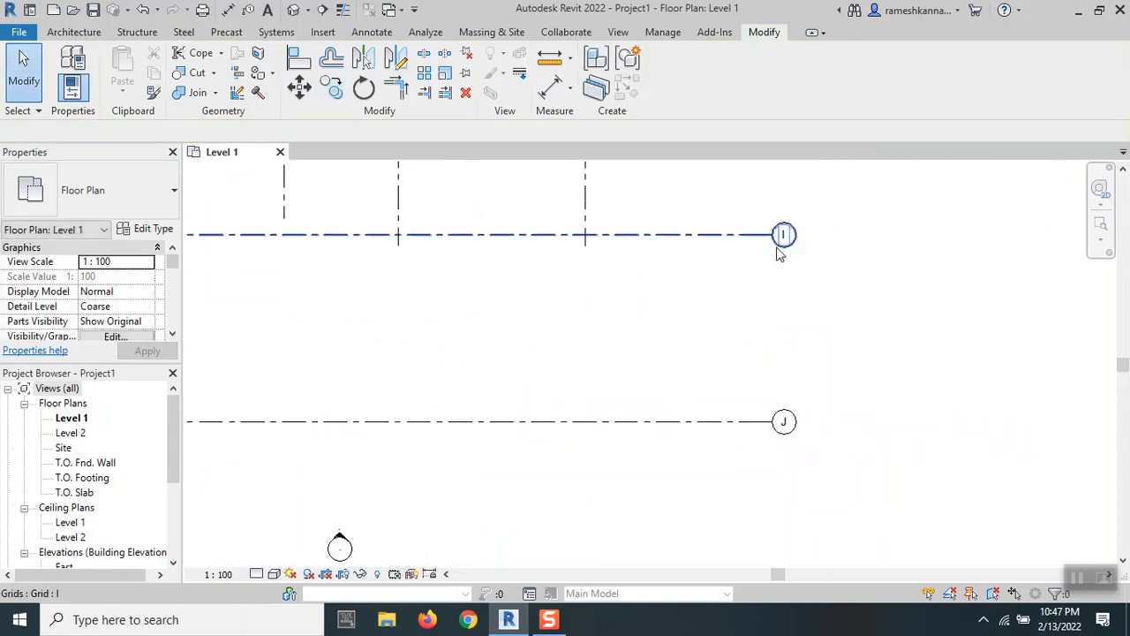
click(785, 420)
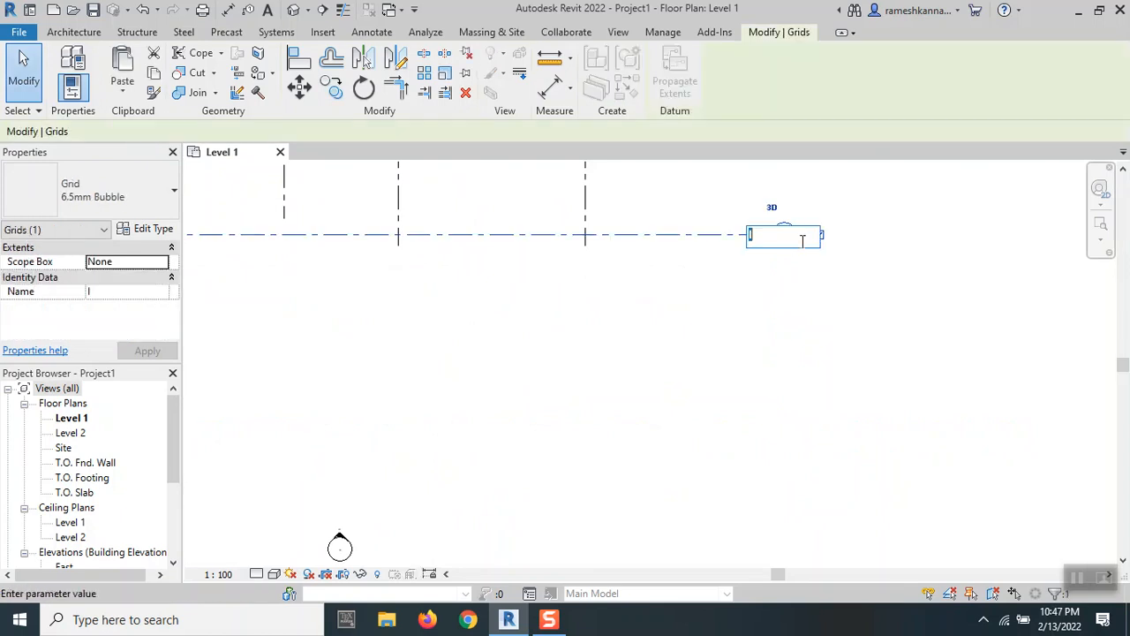
Rename grid I to 6 so the following grid renumbers to 7
text(6)
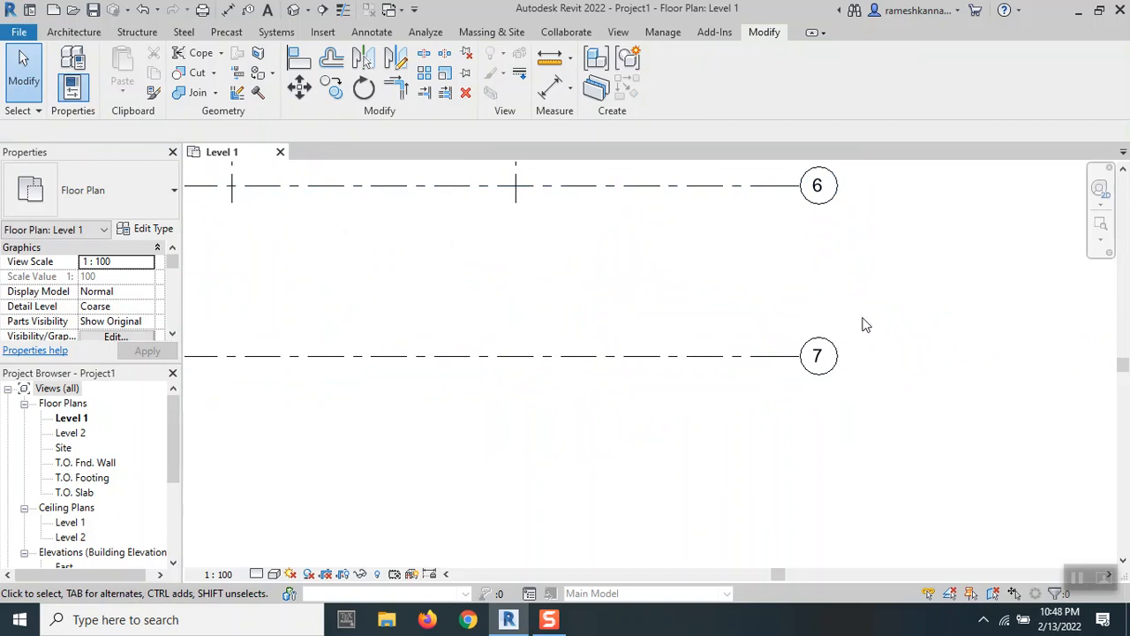
mouse_move(869, 325)
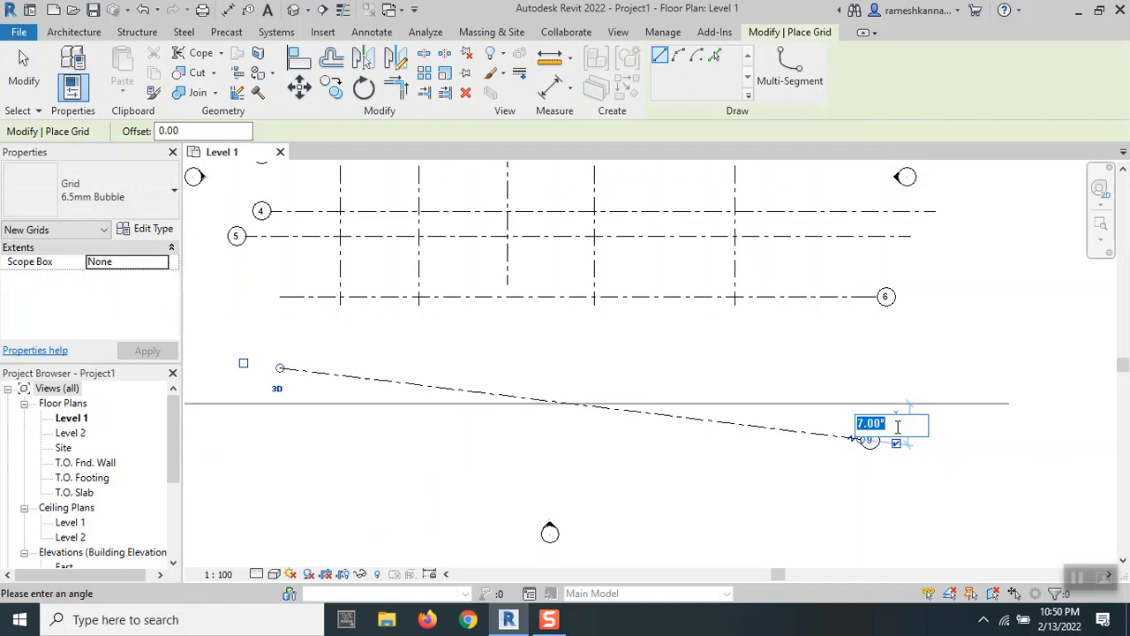
Draw a new grid across the plan at a 35° angle
text(35)
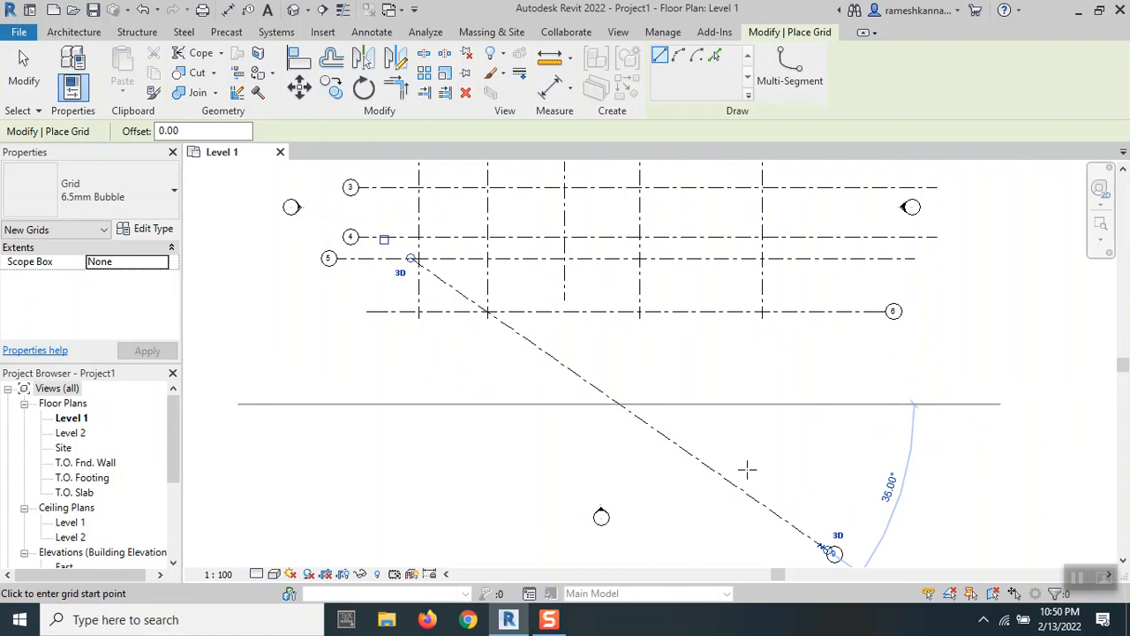
mouse_move(844, 455)
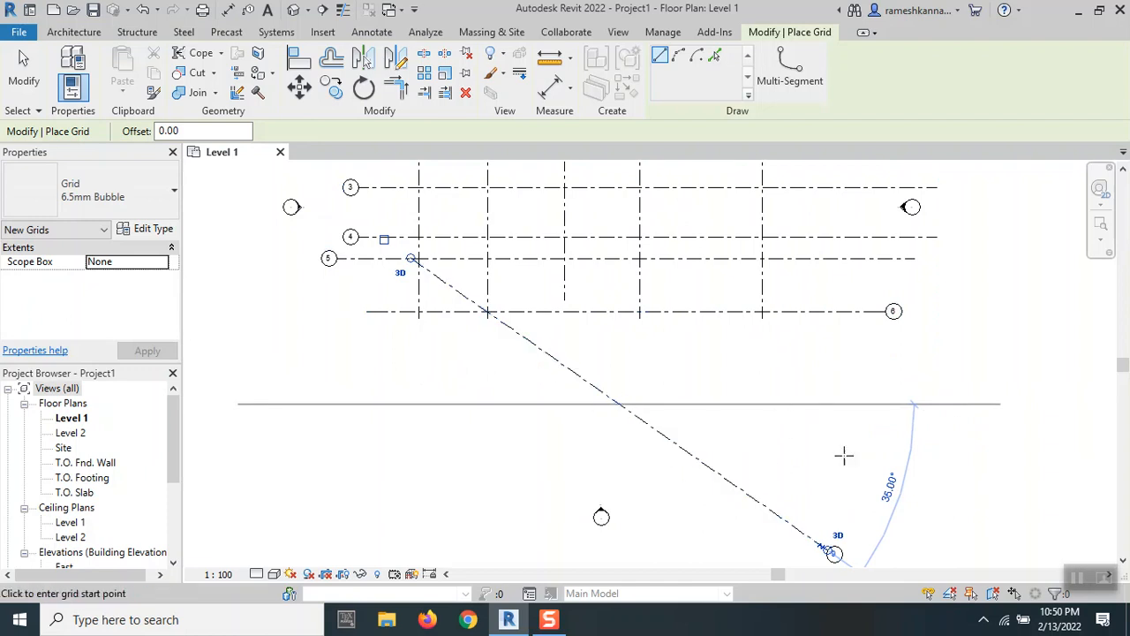
mouse_move(650, 387)
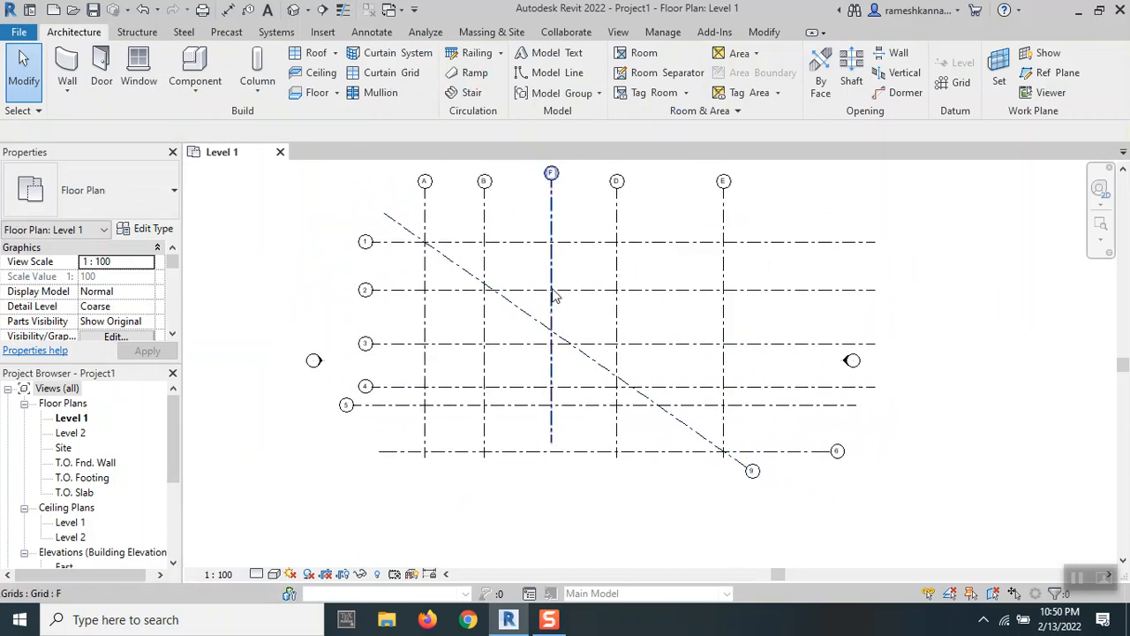
Clear the selection and select grid D for rotation
click(740, 503)
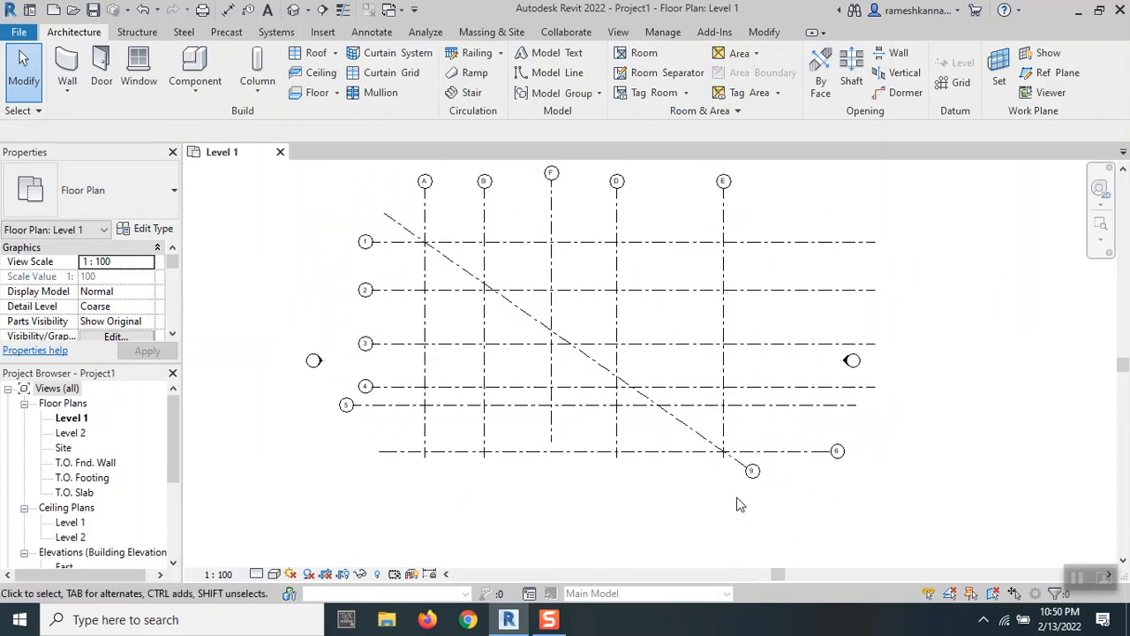
mouse_move(833, 230)
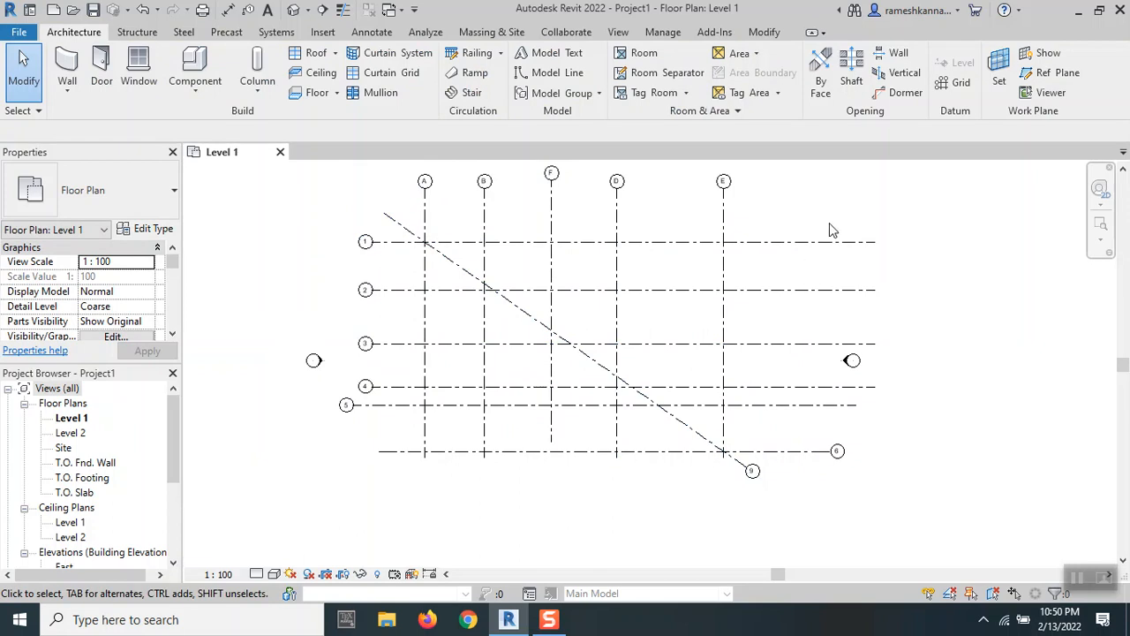
mouse_move(839, 318)
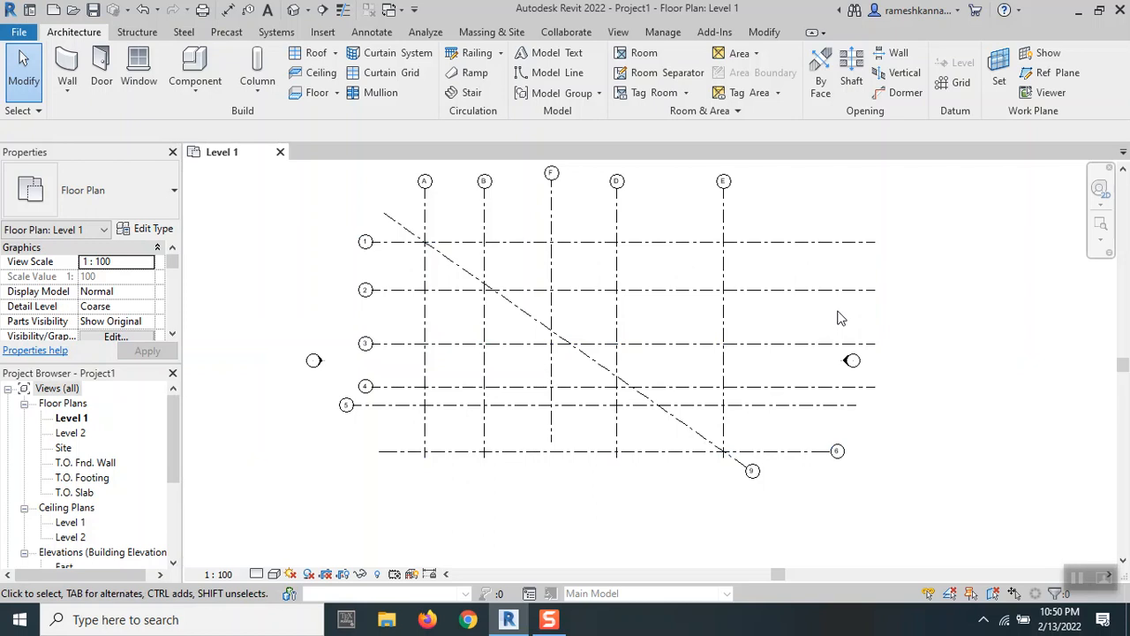
click(504, 387)
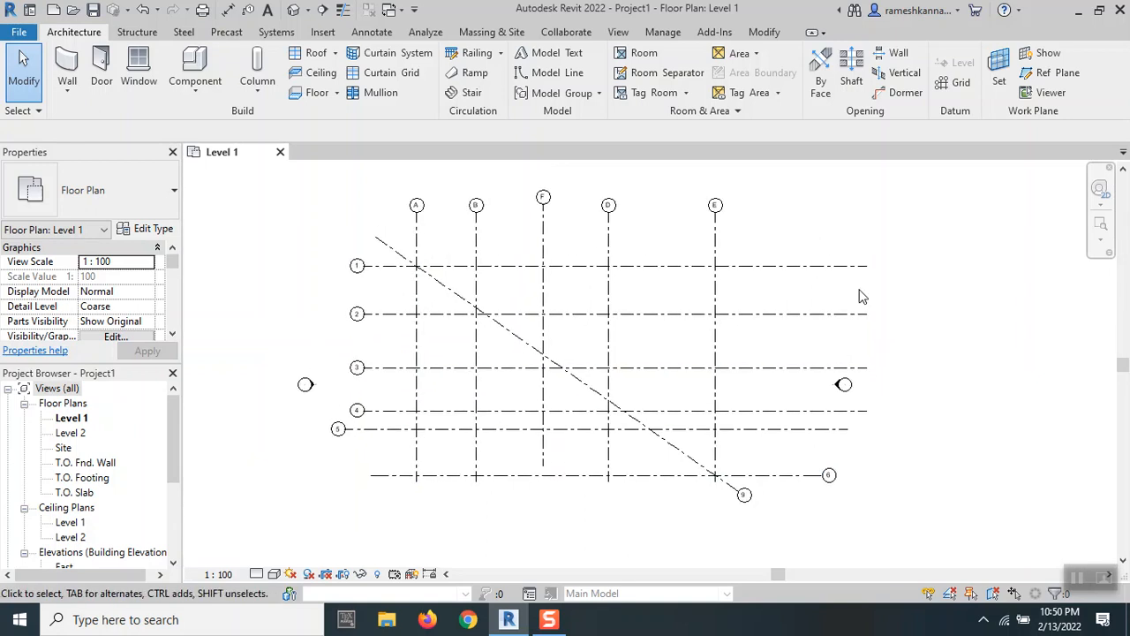
mouse_move(812, 293)
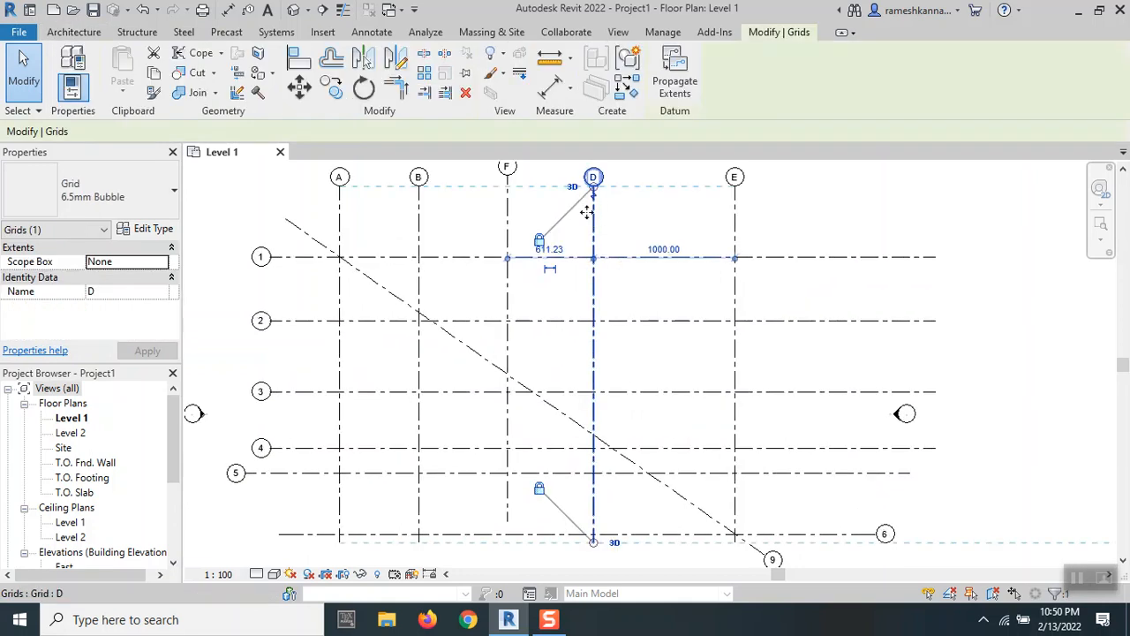
Start the Rotate tool on grid D and set its centre of rotation
click(364, 90)
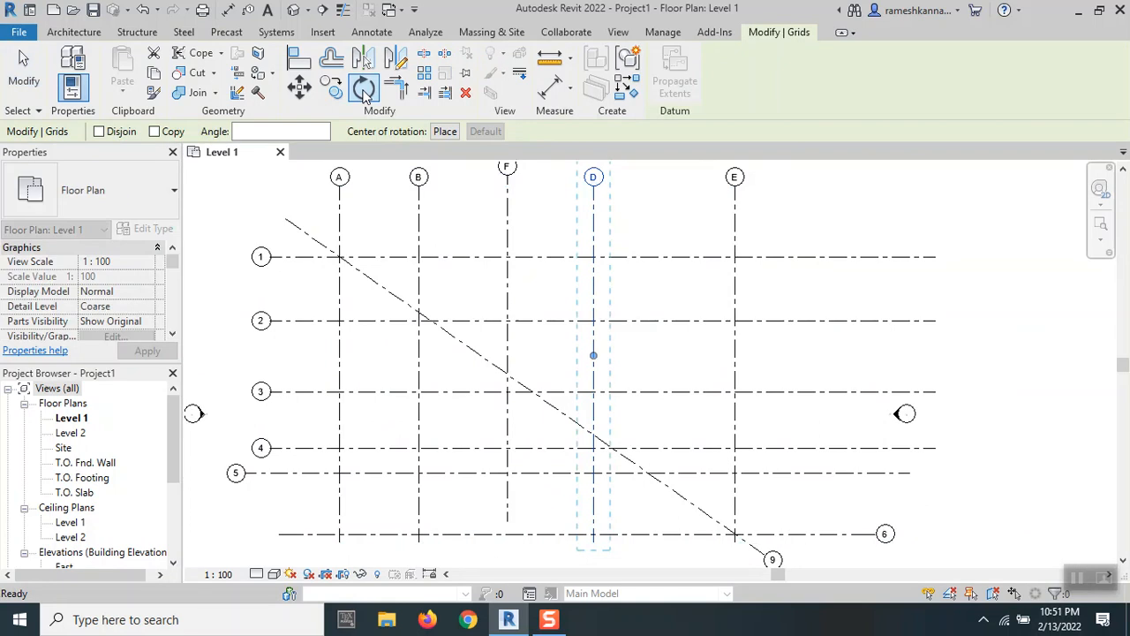
click(364, 88)
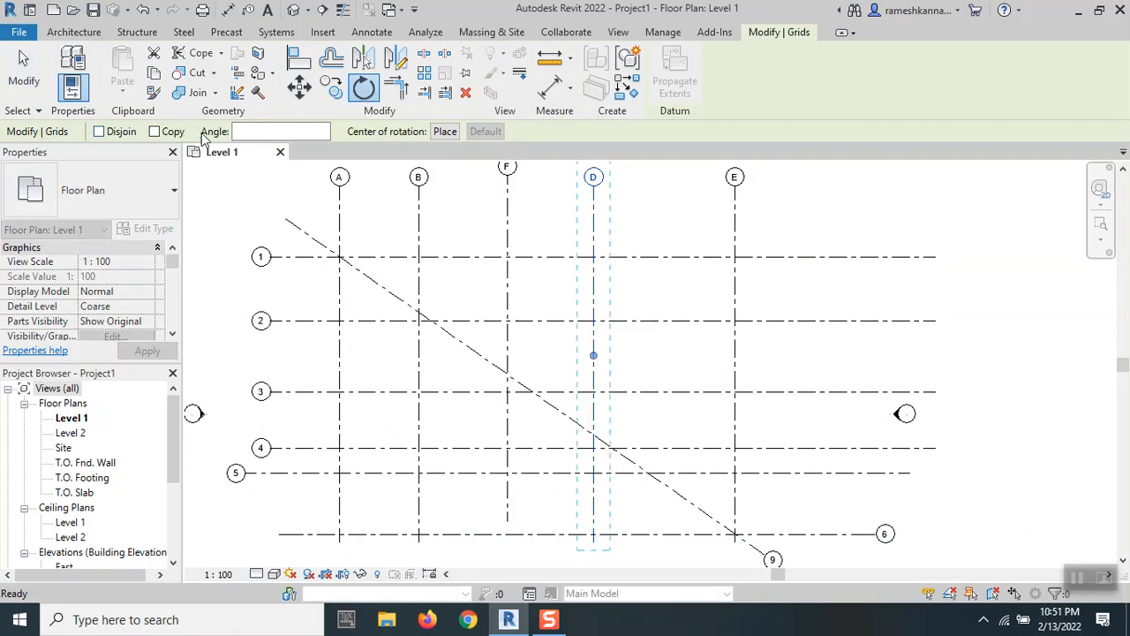
click(281, 131)
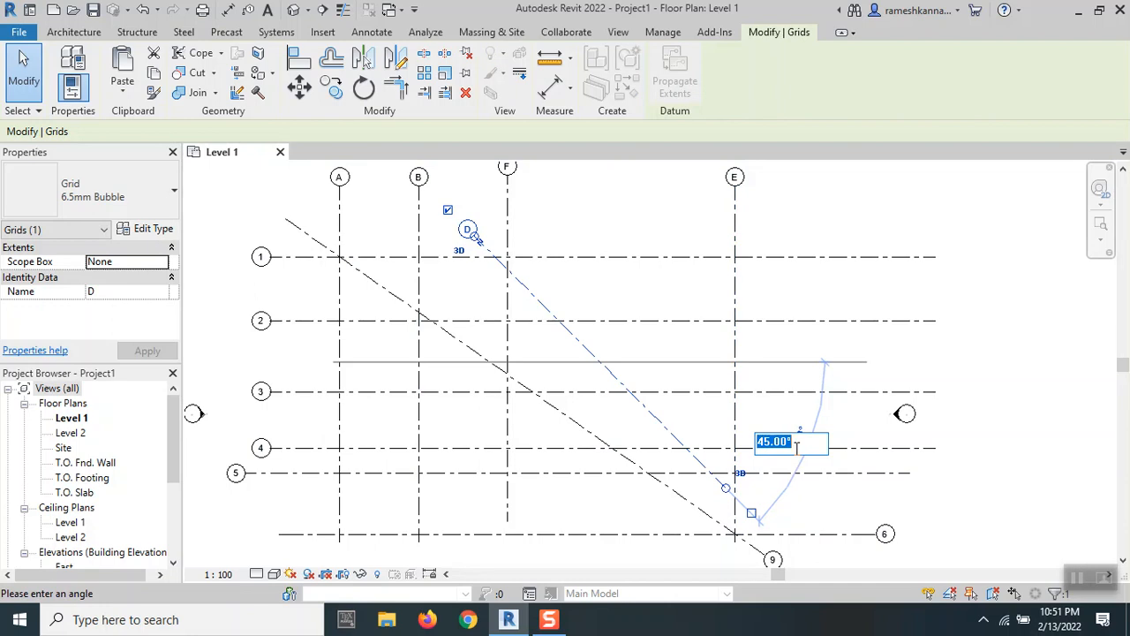
Enter the rotation angle, adjust it to -6 and complete grid D's slanted rotation
text(5)
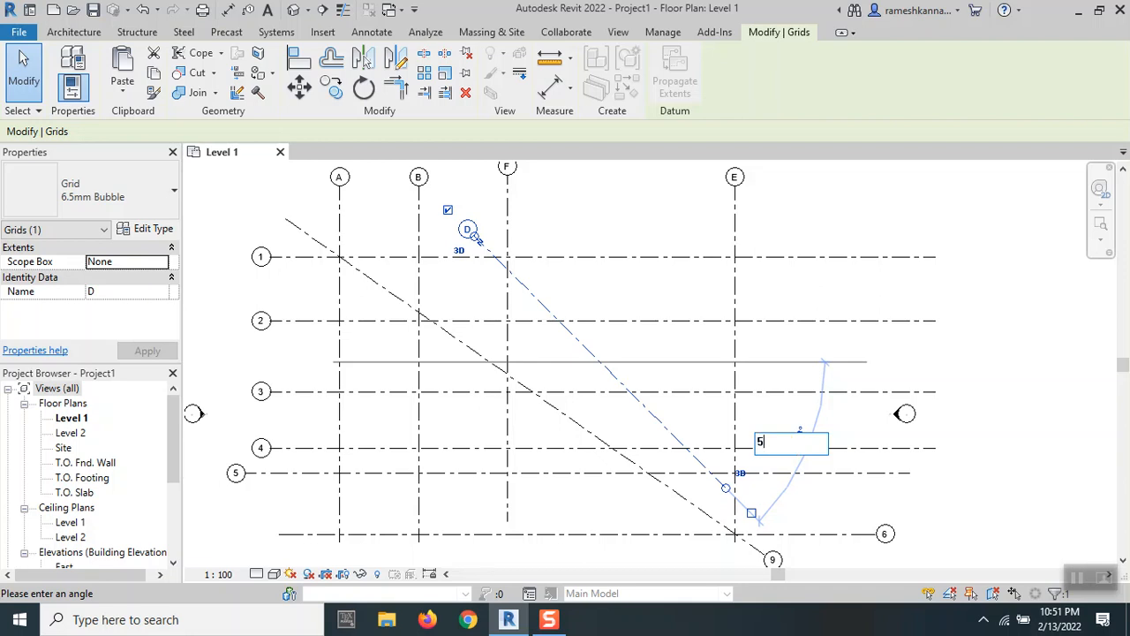
text(2)
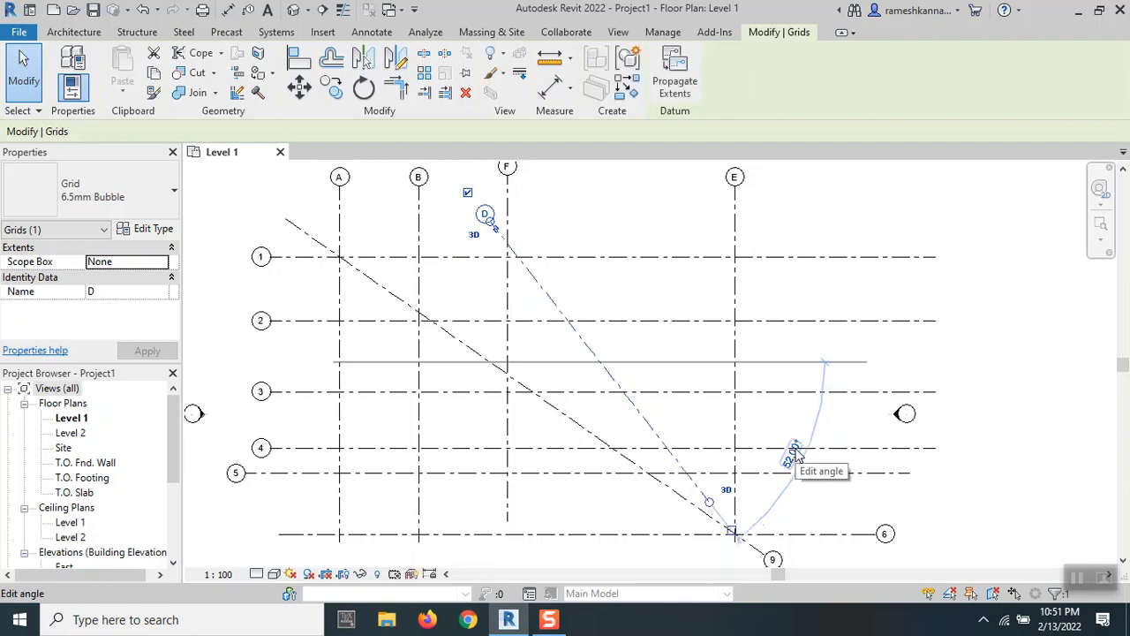
click(792, 452)
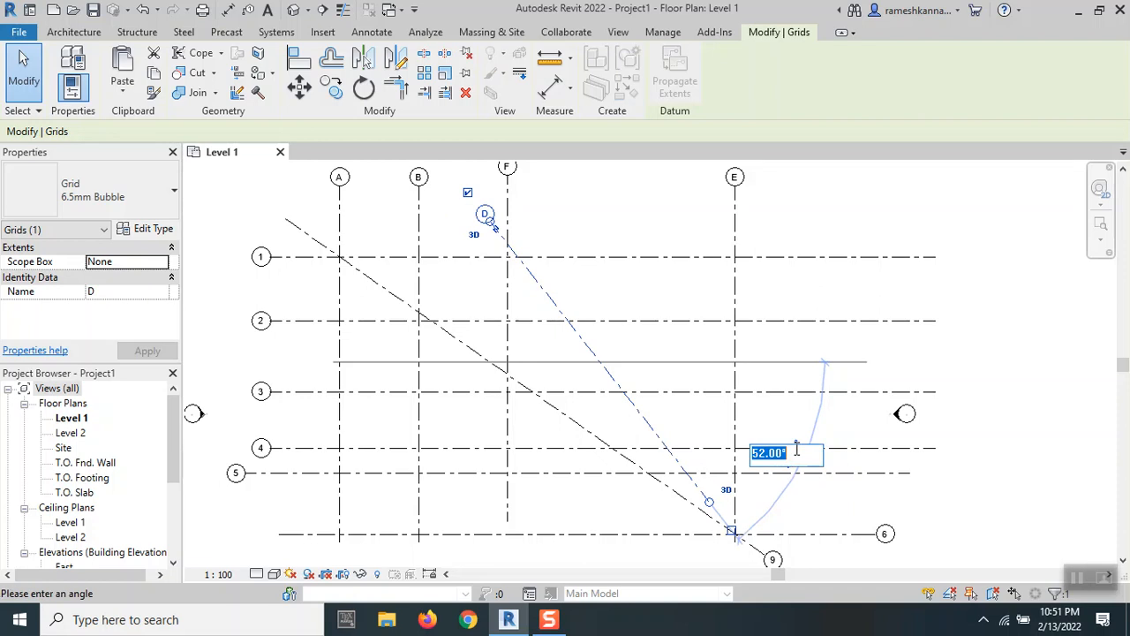
text(-6)
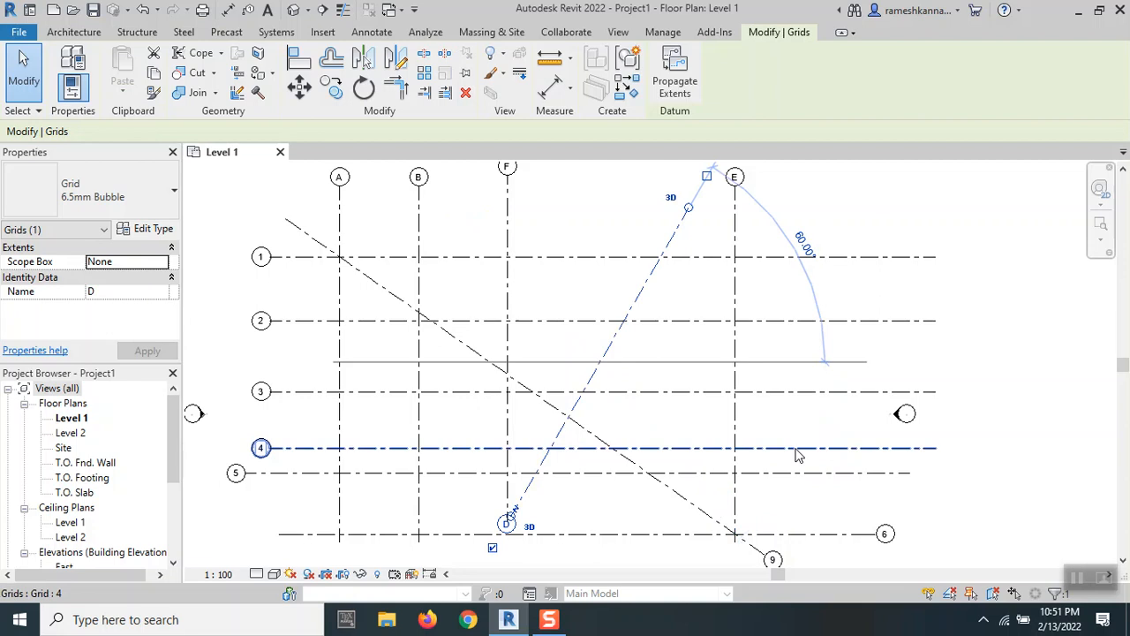
click(664, 343)
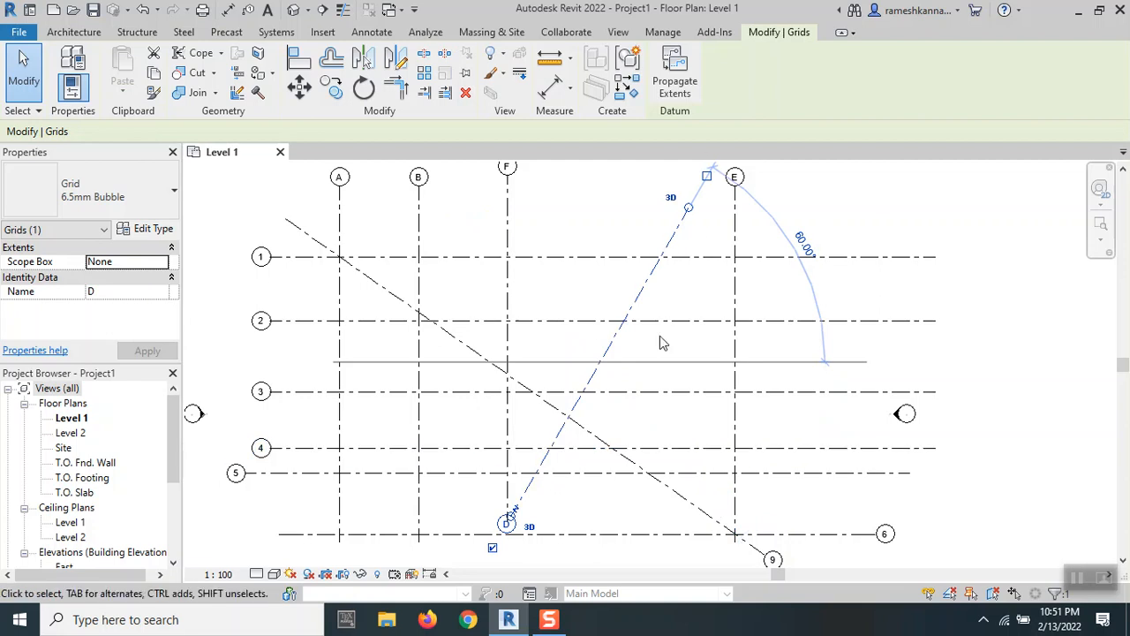